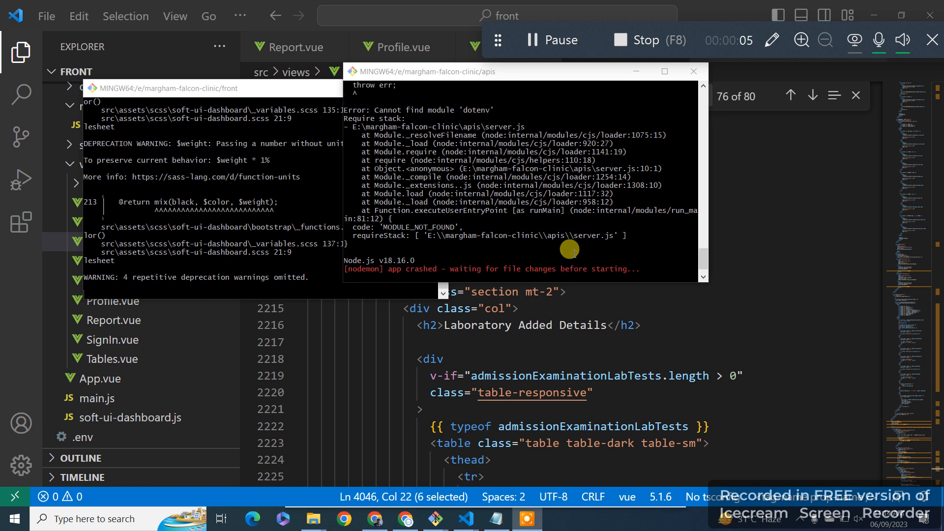
{"action": "mouse_move", "coordinate": [474, 103]}
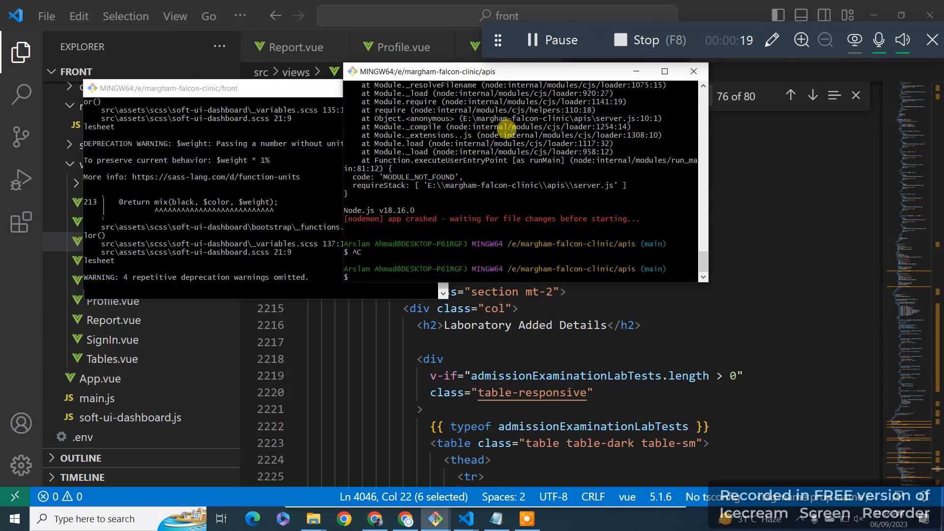
- Run npm install dotenv in the apis Git Bash terminal, reporting 0 vulnerabilities
{"action": "right_click", "coordinate": [479, 156]}
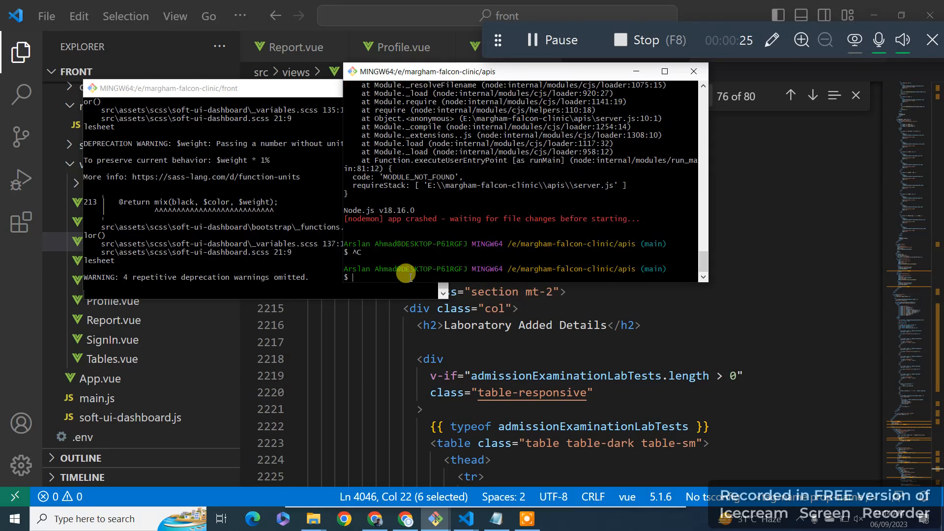
{"action": "type", "text": "npm install dotenv"}
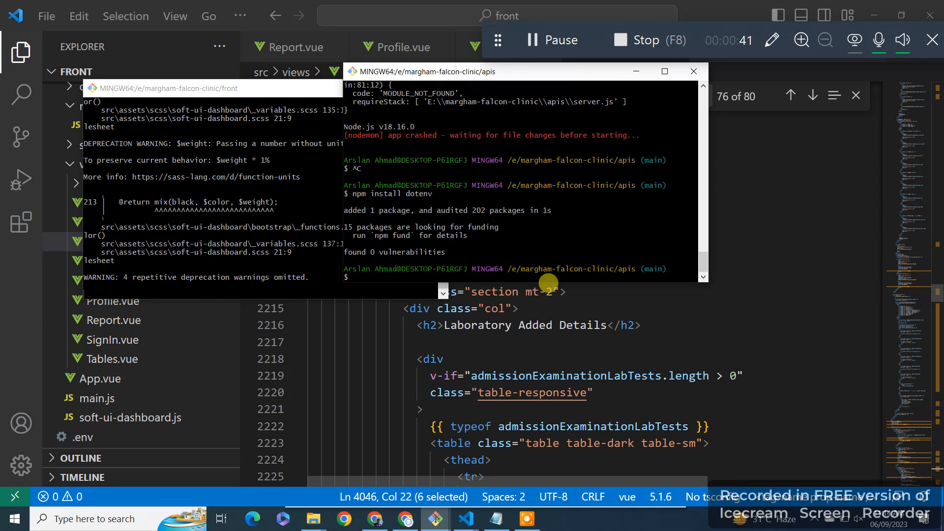
- Run npm start, switch to the apis VS Code window and view example.env's database settings
{"action": "type", "text": "npm start"}
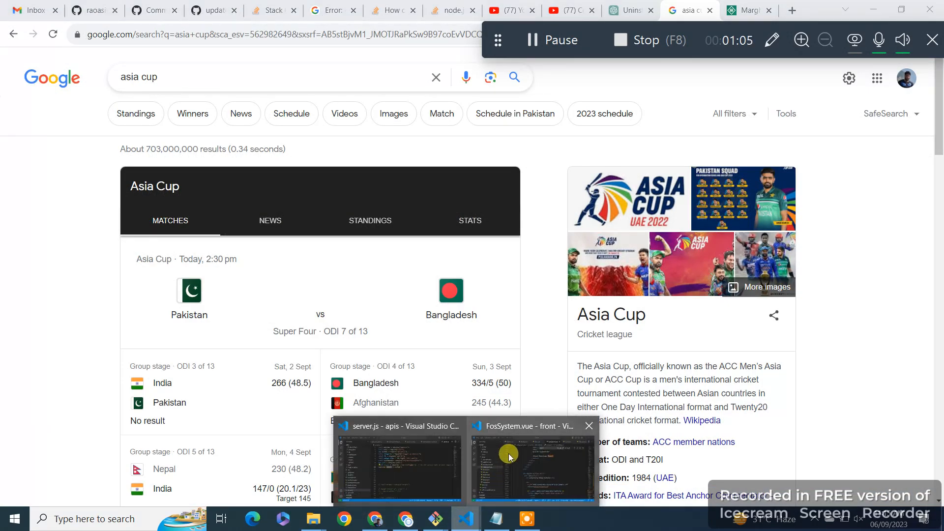
{"action": "left_click", "coordinate": [394, 458]}
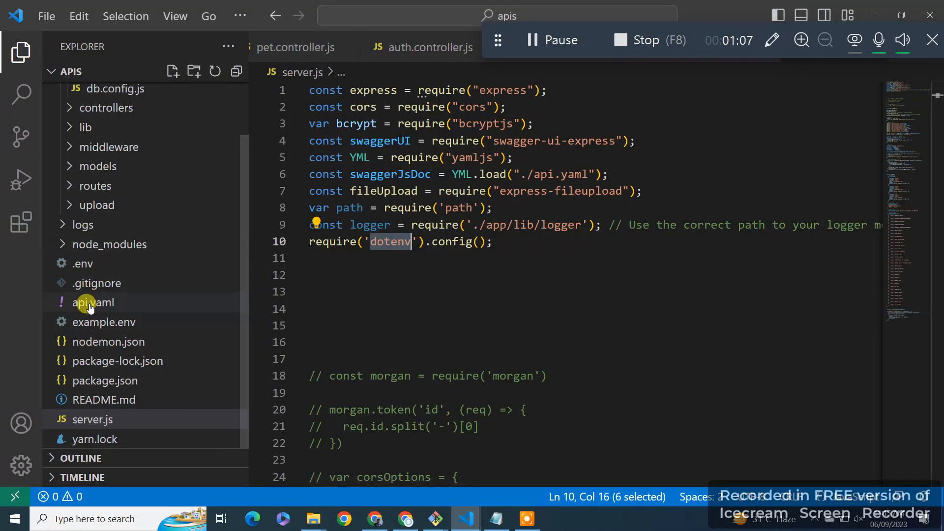
{"action": "mouse_move", "coordinate": [105, 341]}
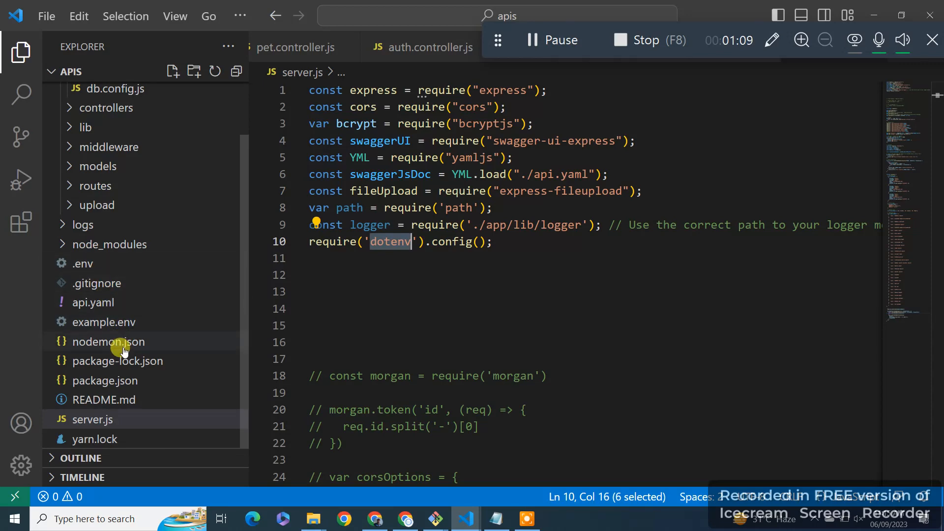
{"action": "left_click", "coordinate": [103, 322]}
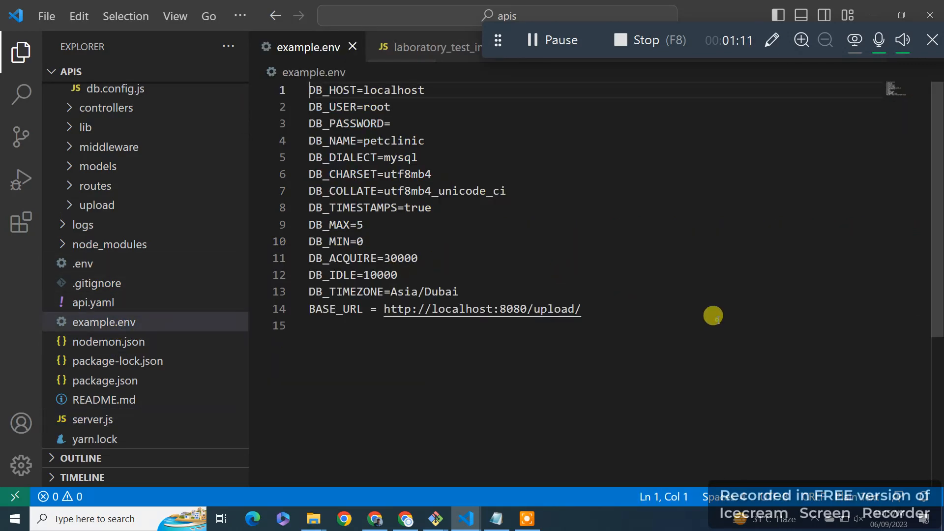
{"action": "key", "text": "ctrl+a"}
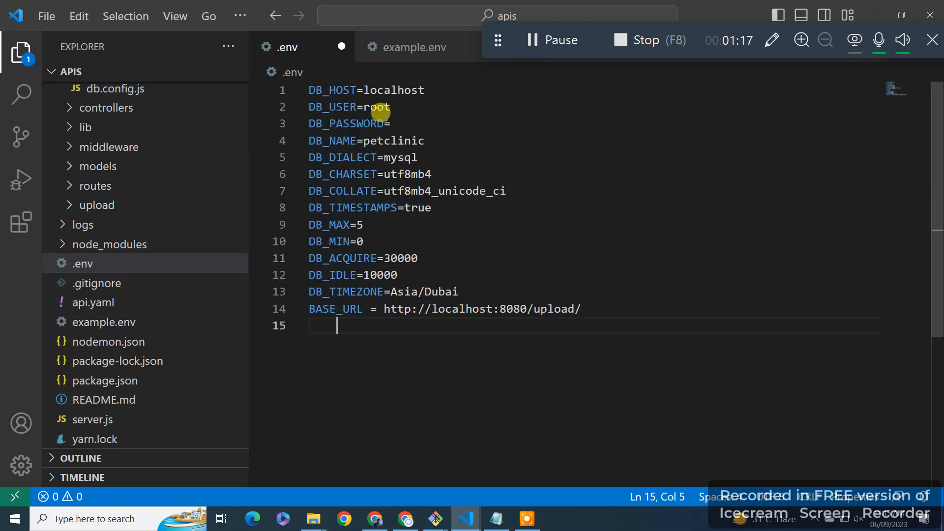
{"action": "left_click", "coordinate": [392, 124]}
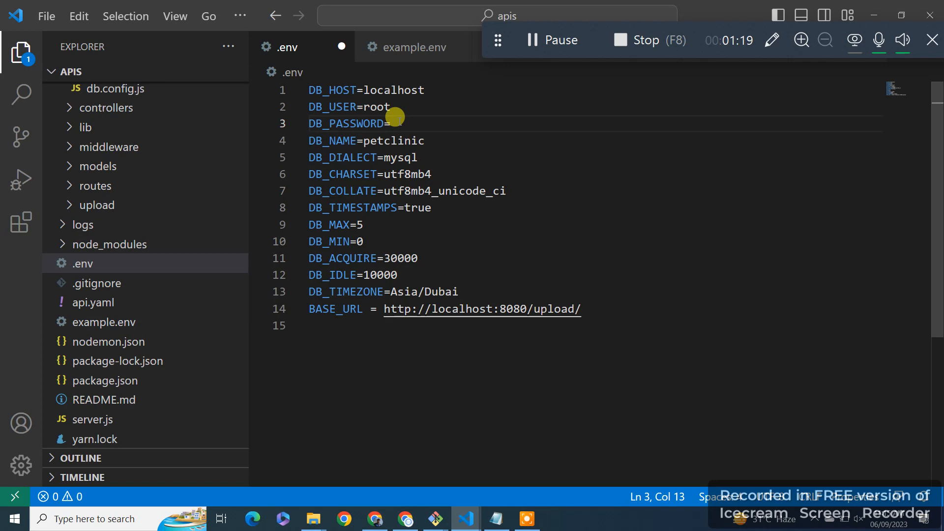
{"action": "type", "text": "passw"}
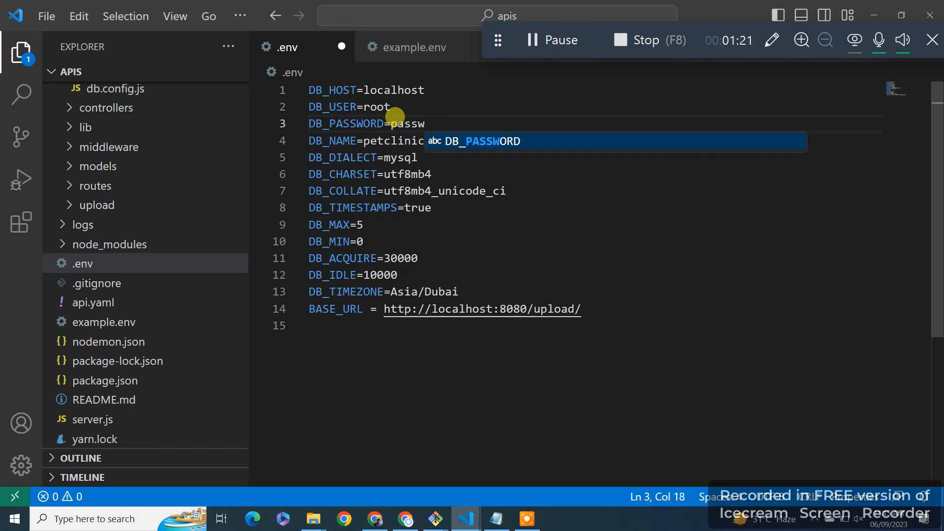
{"action": "type", "text": "od"}
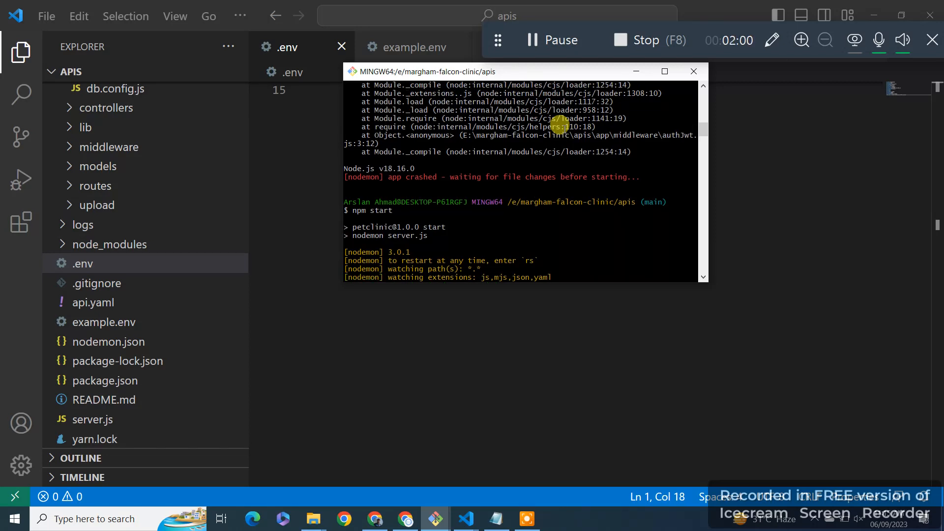
{"action": "mouse_move", "coordinate": [641, 40]}
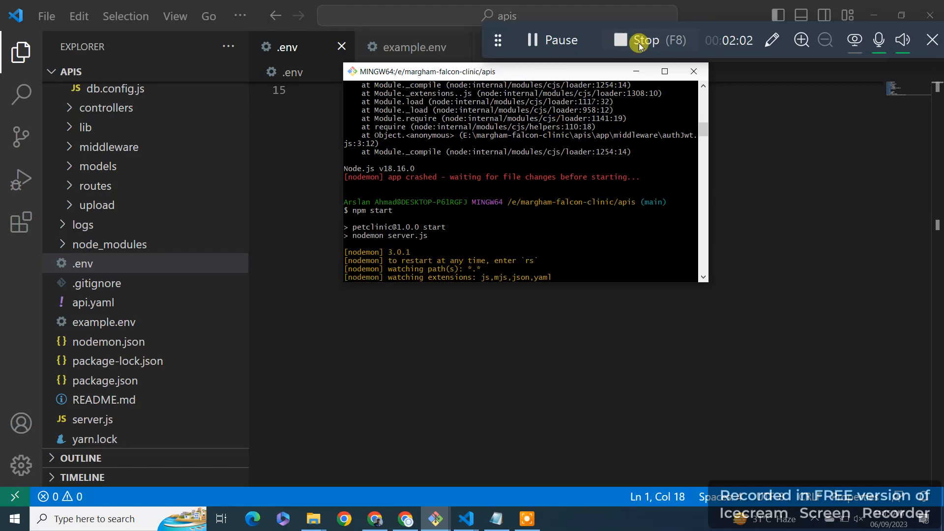